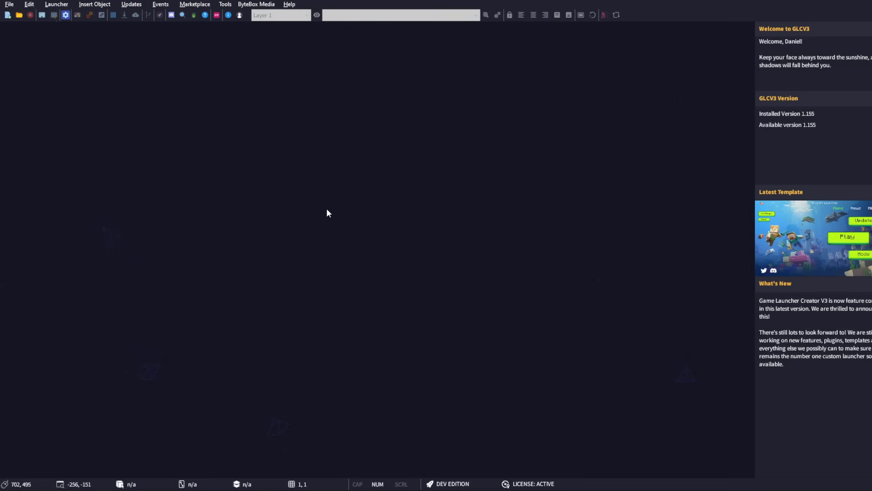
mouse_move(328, 211)
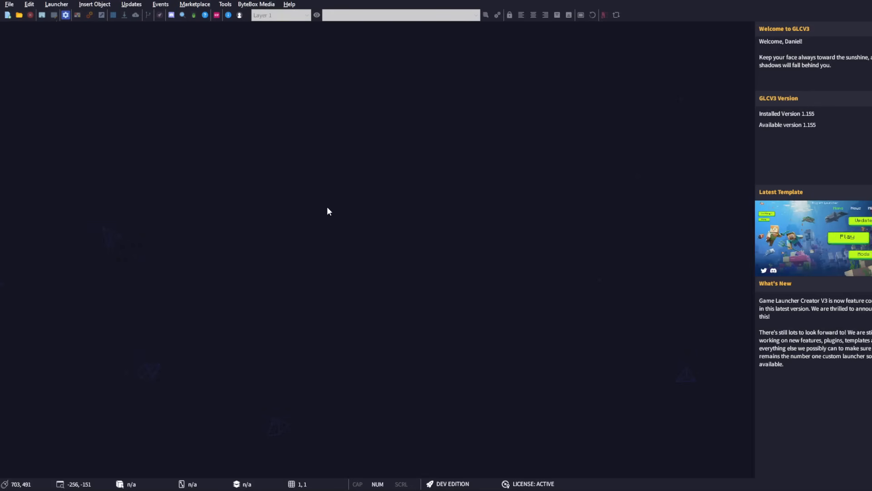
mouse_move(435, 185)
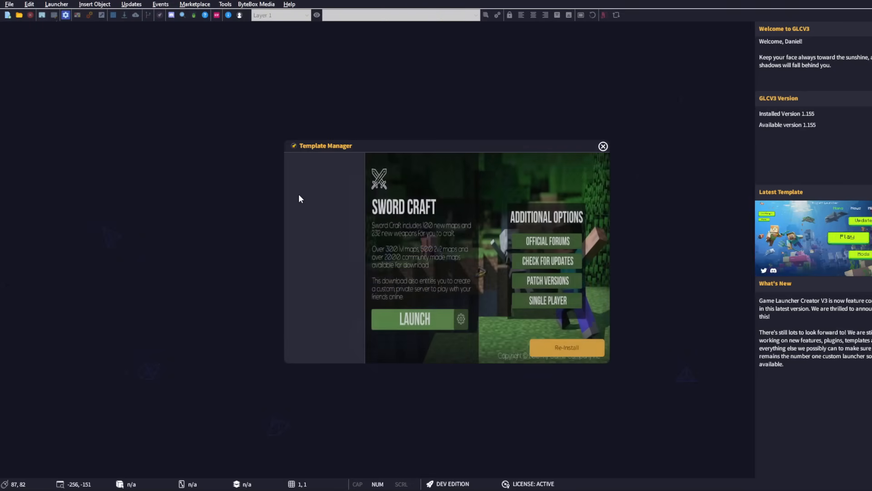
Preview the Wraith, DesolateLands and Waterdig templates, ending on the Minecrafters design.
left_click(305, 177)
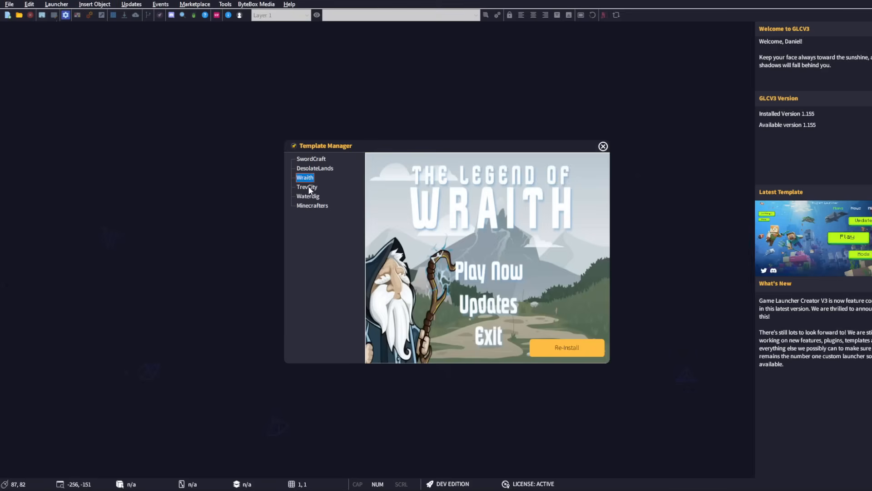
left_click(312, 204)
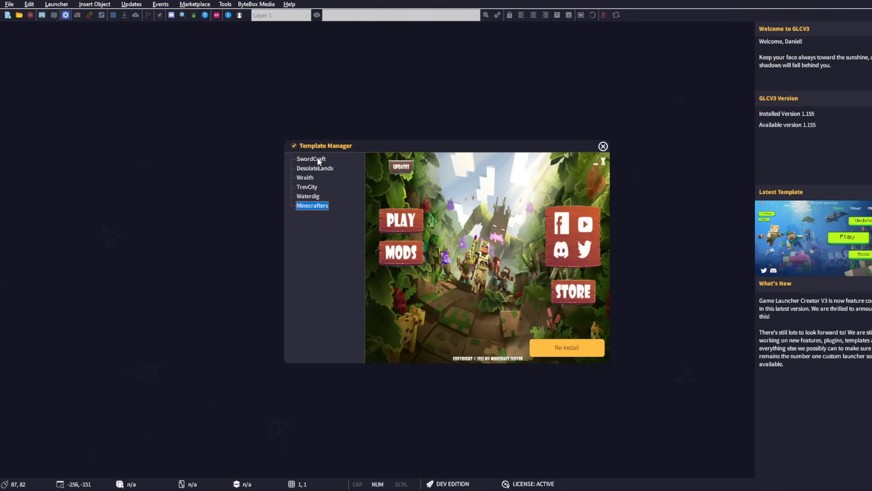
left_click(315, 169)
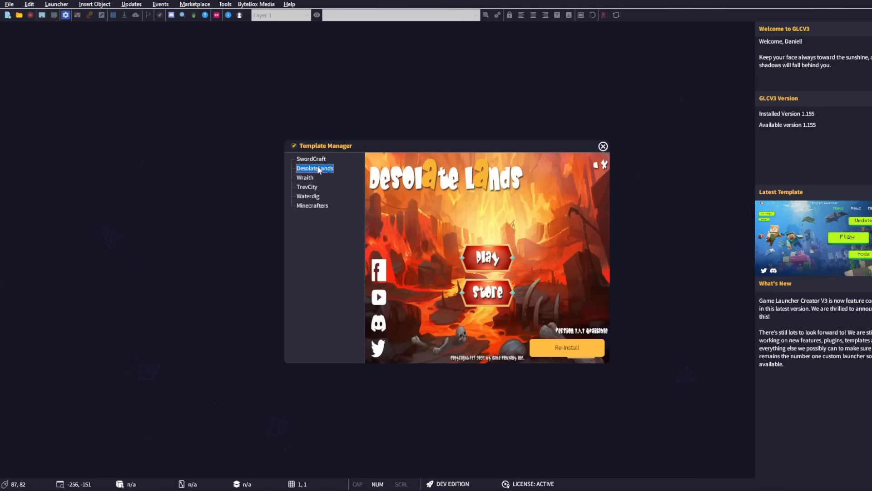
left_click(308, 197)
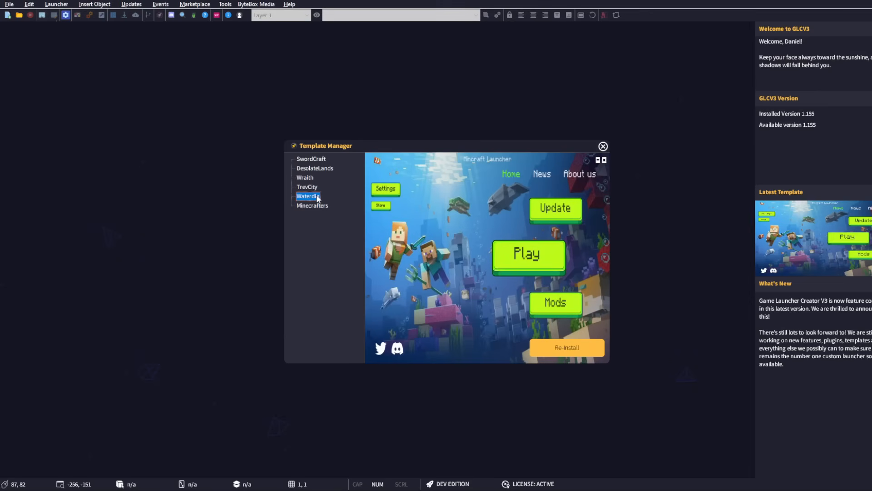
left_click(311, 205)
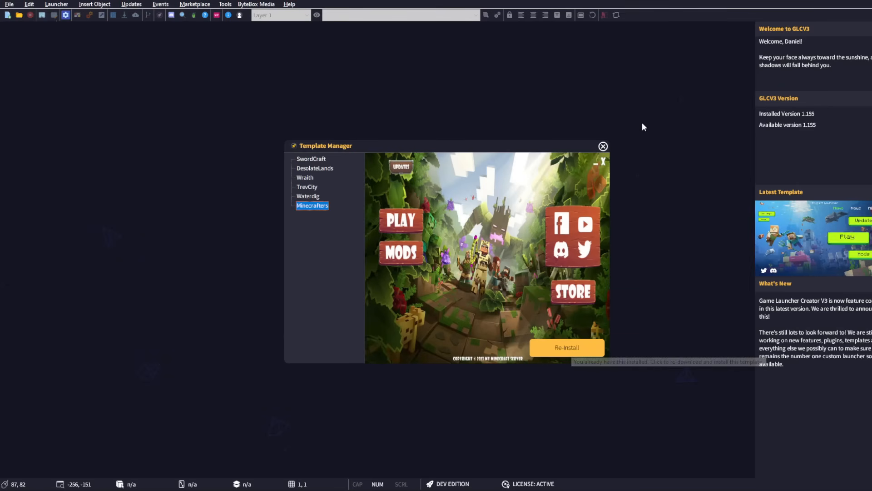
Create a new project titled 'My Minecraft Server Launcher' by Danny Jay using the Minecrafters template.
left_click(603, 146)
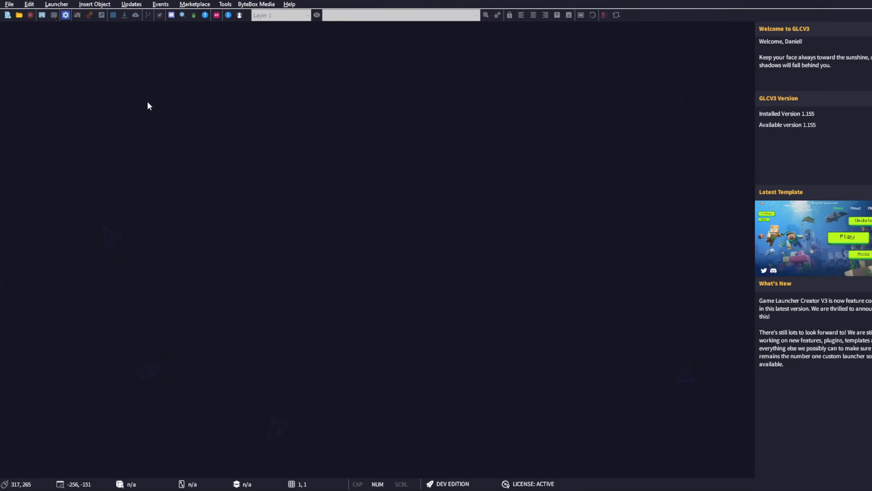
mouse_move(9, 14)
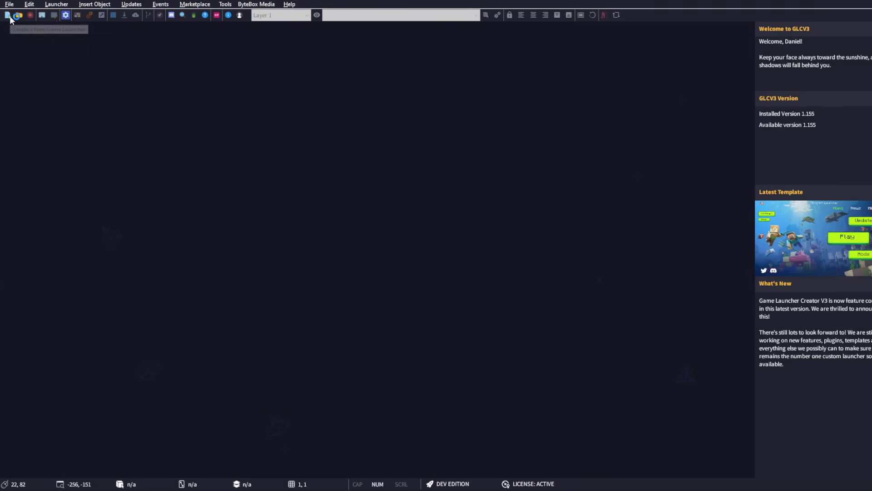
left_click(7, 15)
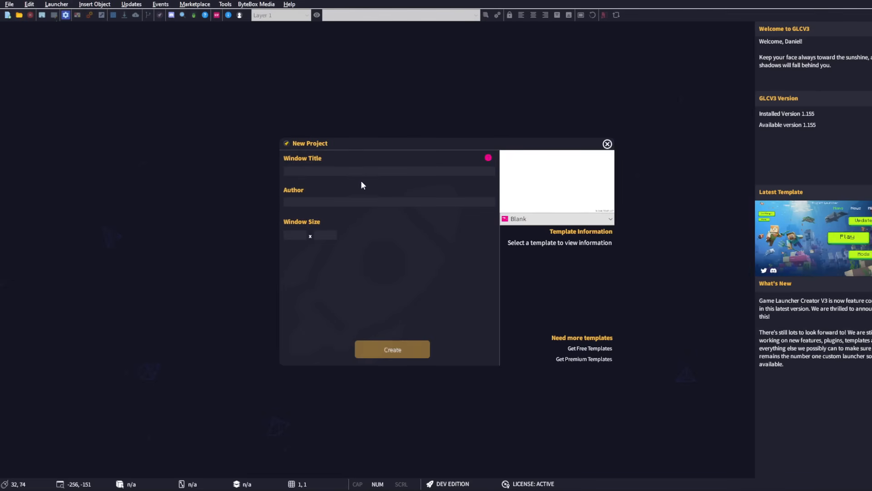
left_click(388, 171)
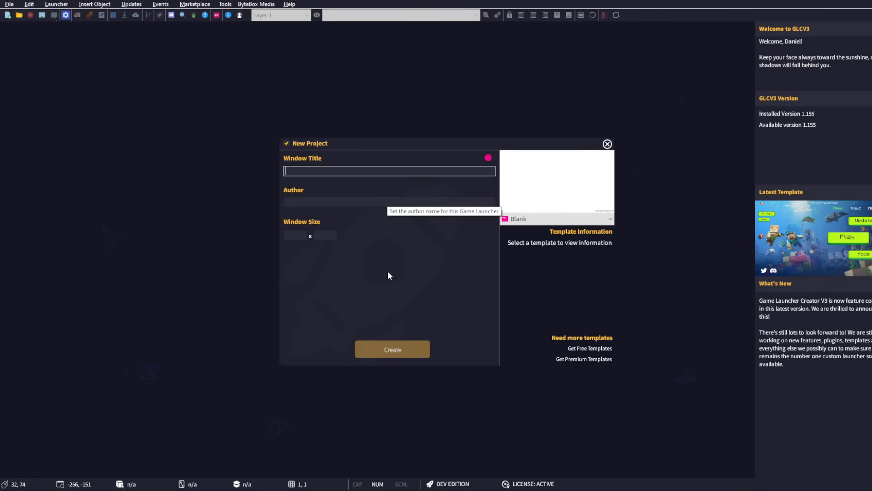
type("My Minecraft Server")
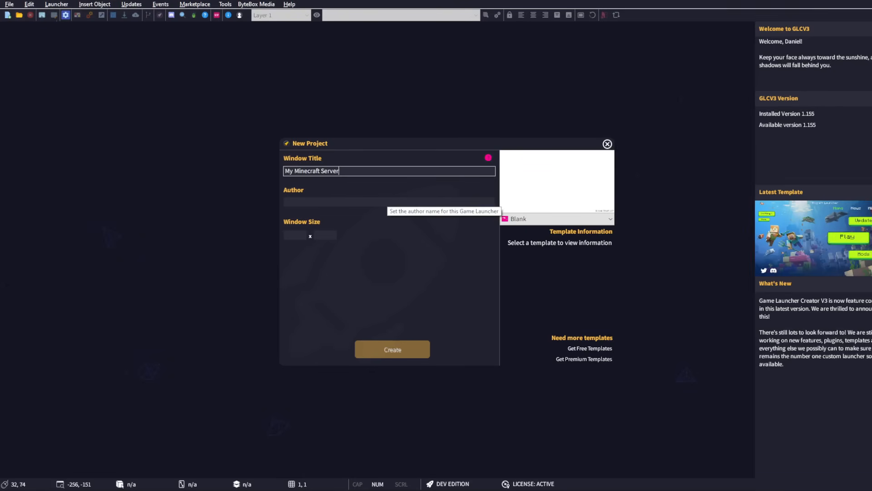
type("Launcher")
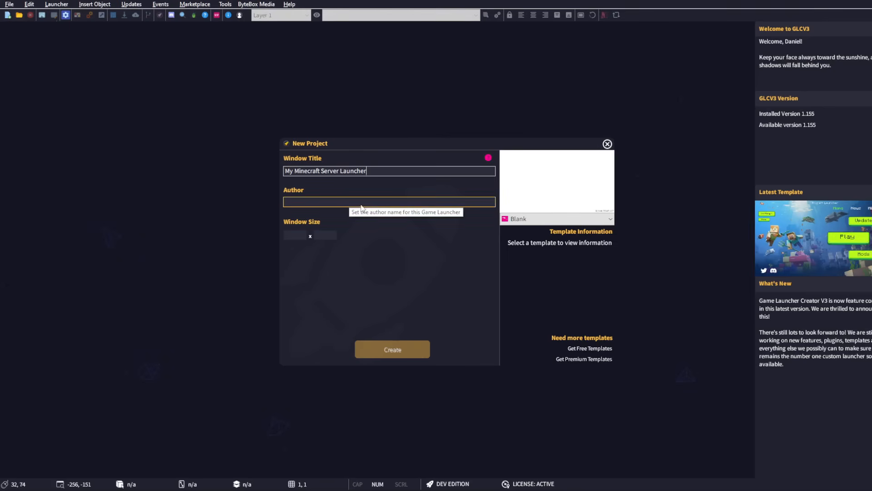
type("Danny Jay")
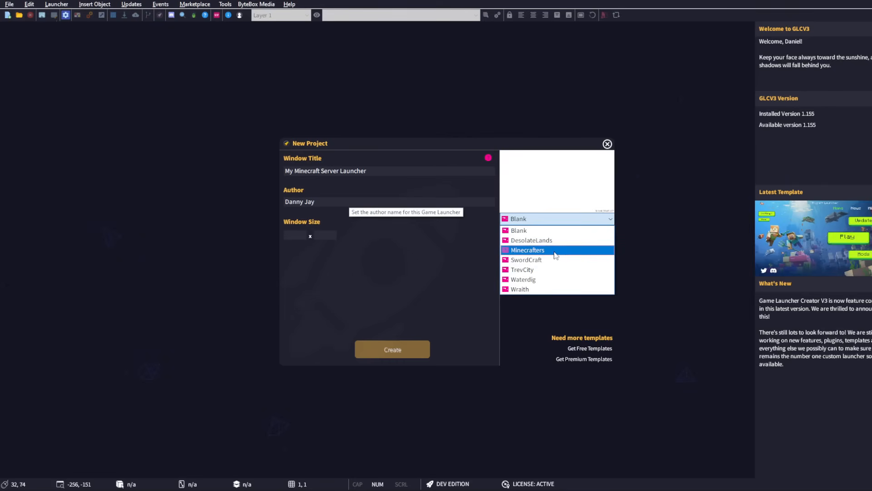
left_click(527, 249)
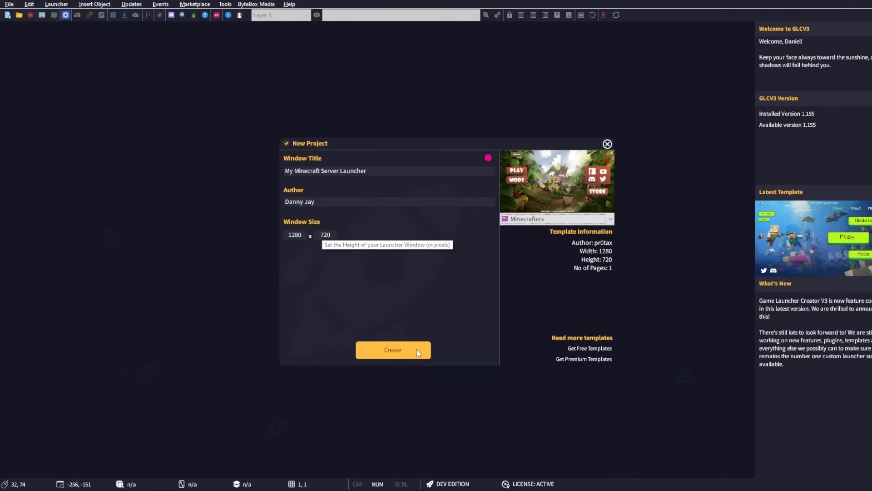
Generate the project and arrange the PLAY, menu and Discord buttons on the launcher page.
left_click(392, 348)
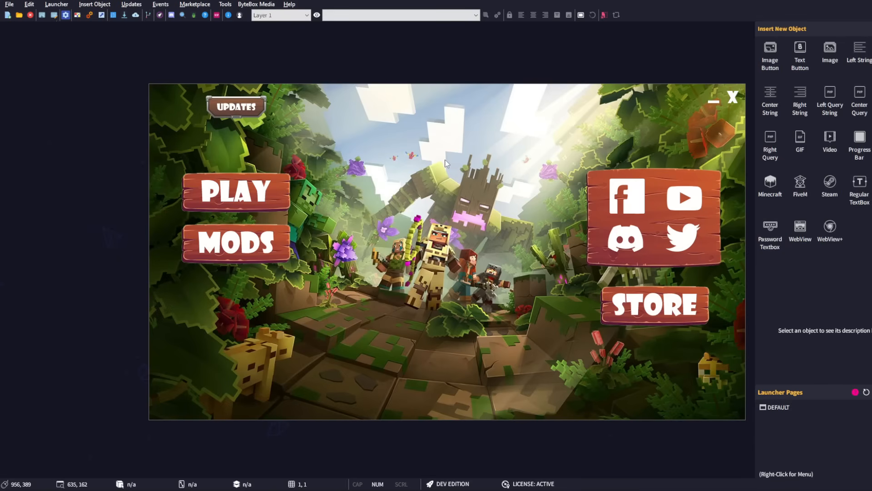
mouse_move(454, 206)
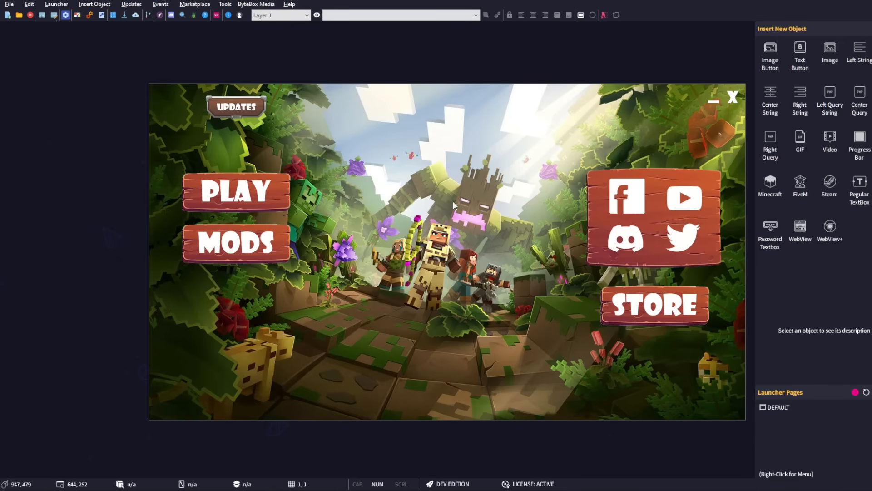
mouse_move(454, 213)
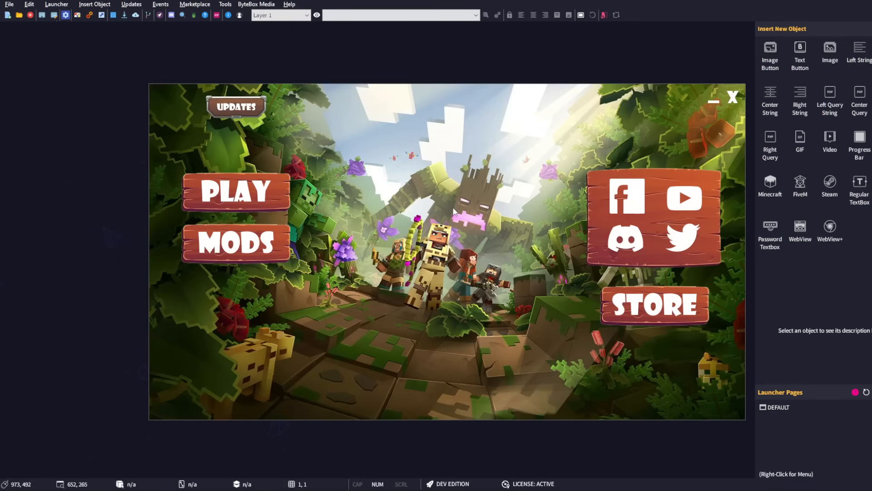
mouse_move(450, 210)
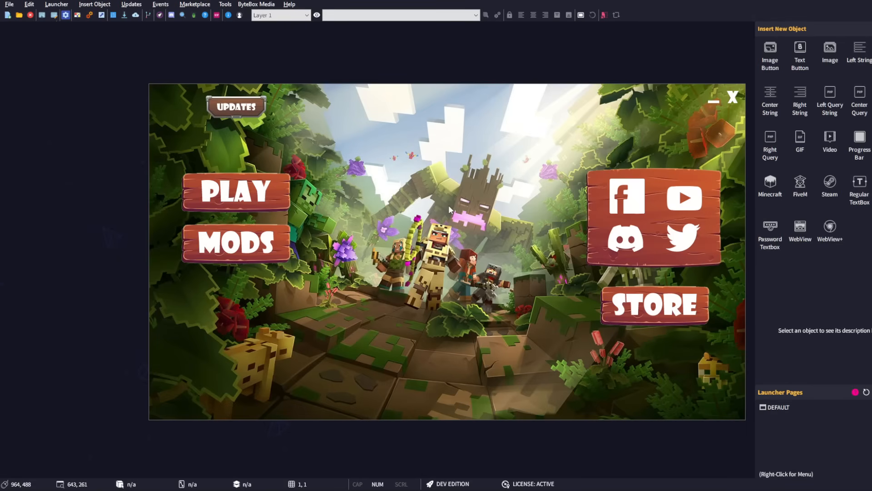
left_click(235, 192)
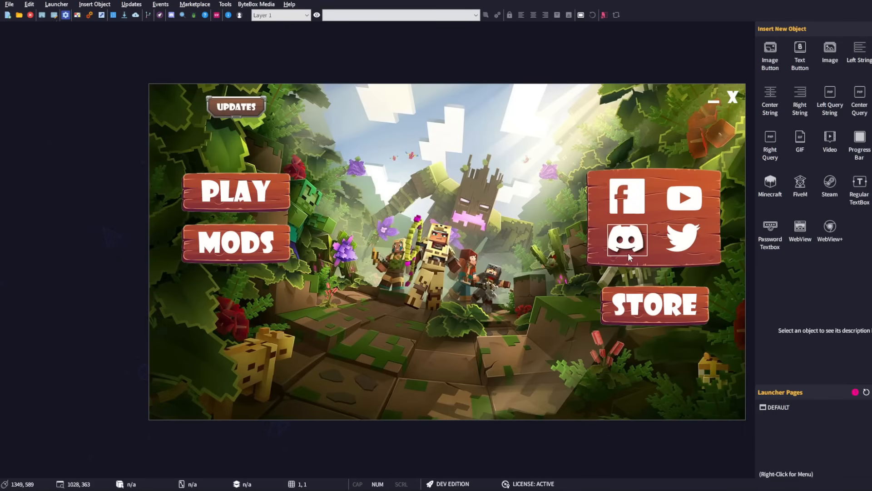
left_click(654, 305)
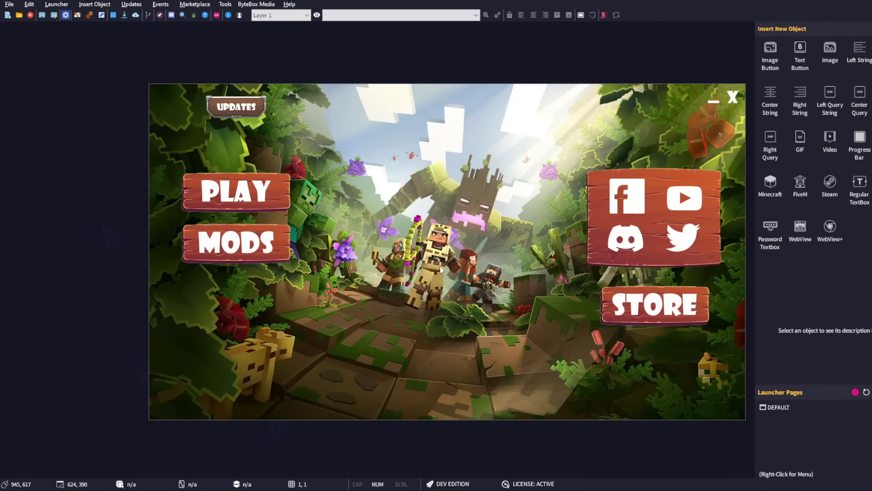
left_click(234, 244)
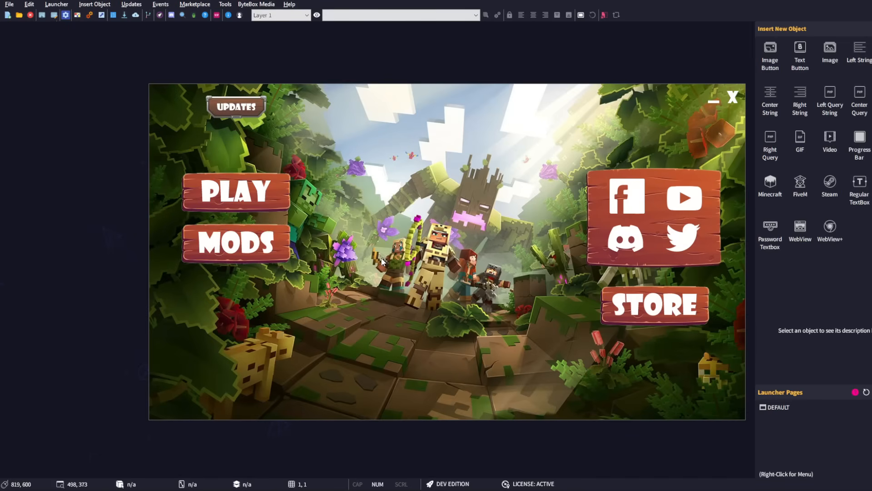
mouse_move(384, 266)
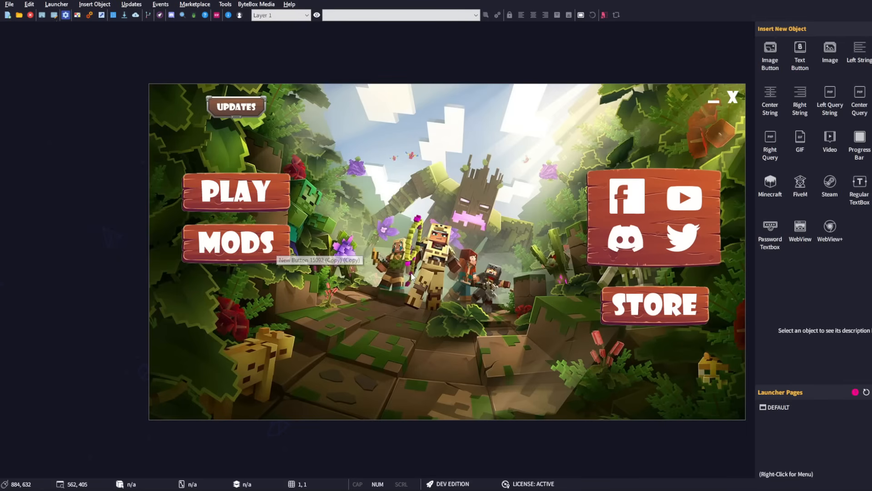
mouse_move(334, 213)
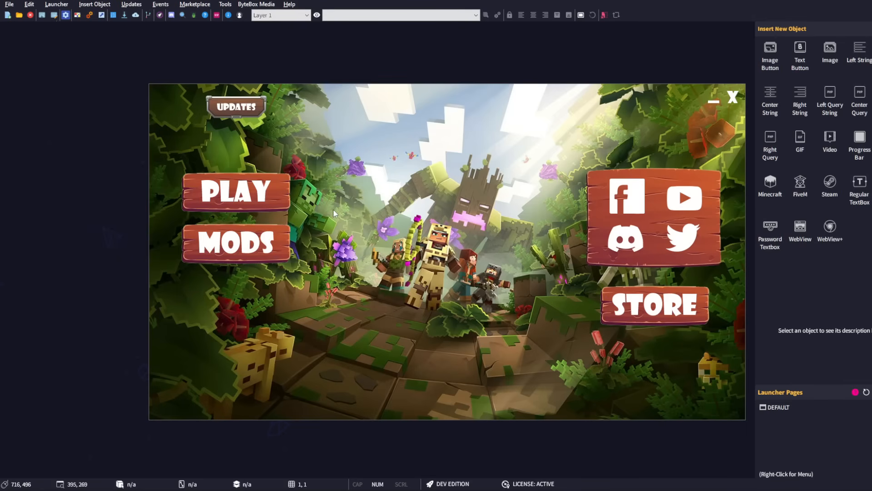
Select the PLAY image button on the launcher page.
left_click(235, 191)
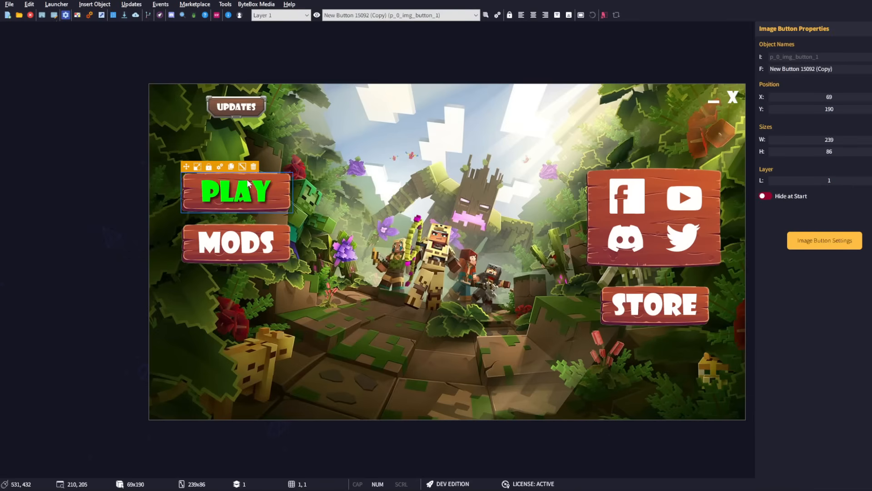
mouse_move(374, 217)
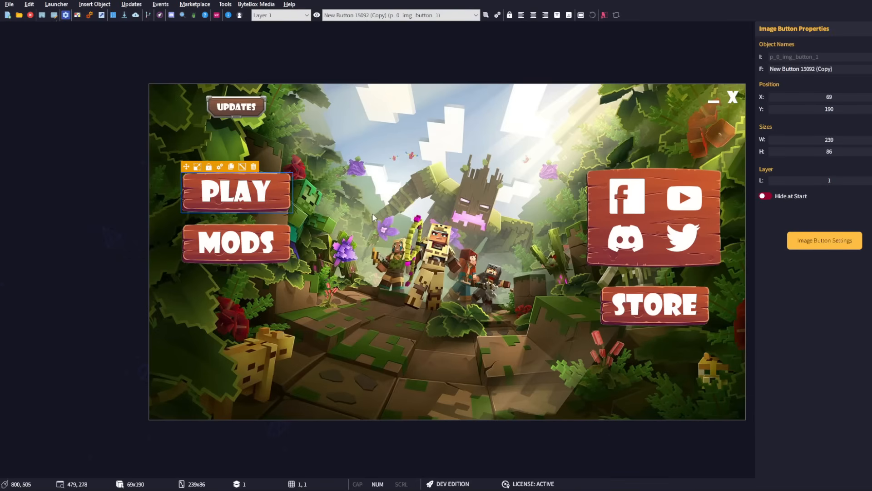
mouse_move(332, 202)
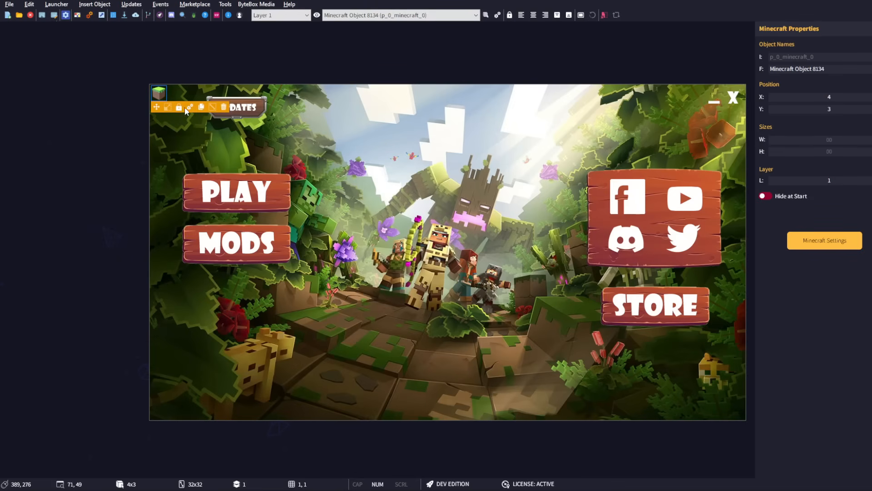
Set the Minecraft object's General settings to server join.mcs.gg, port 19132, version 1.20.1.
left_click(824, 240)
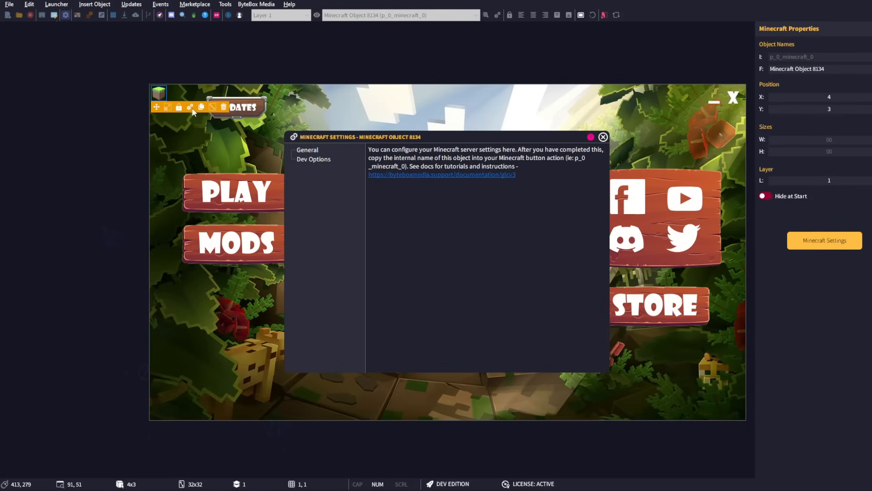
left_click(308, 150)
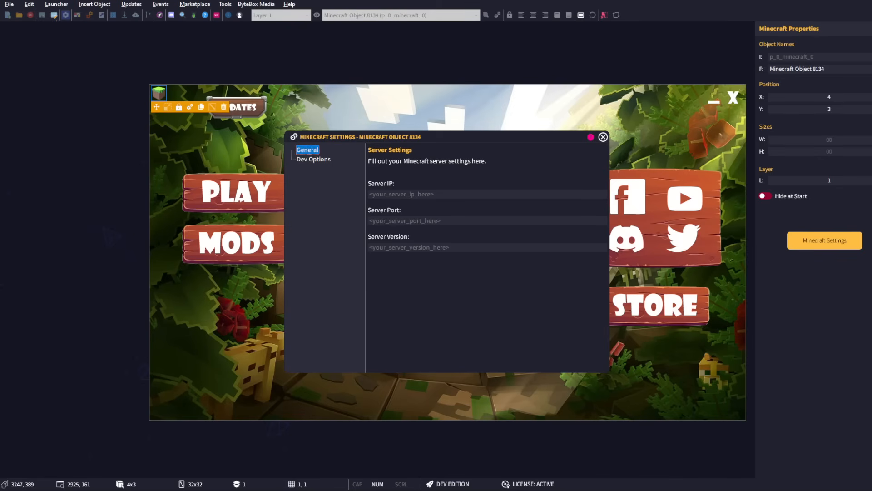
mouse_move(448, 276)
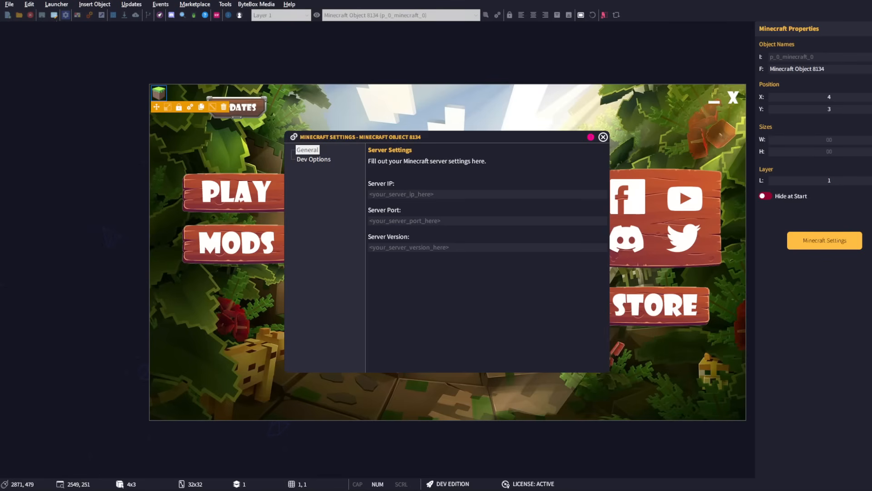
mouse_move(636, 204)
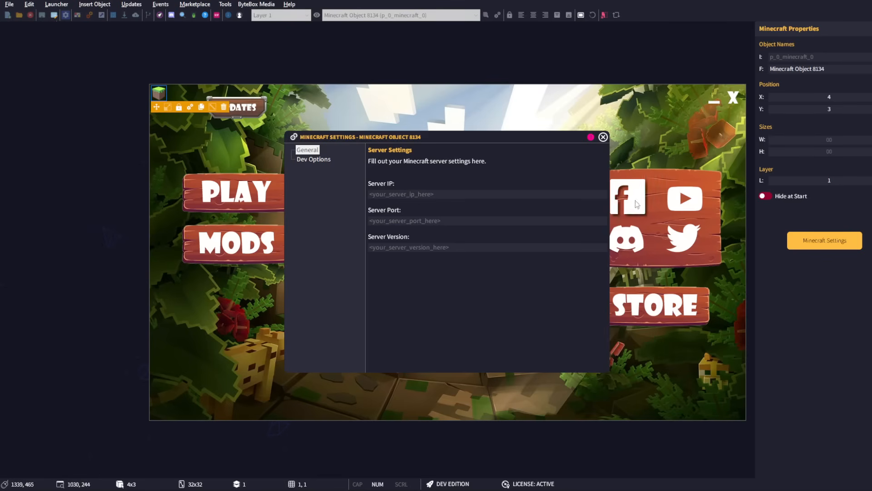
left_click(487, 194)
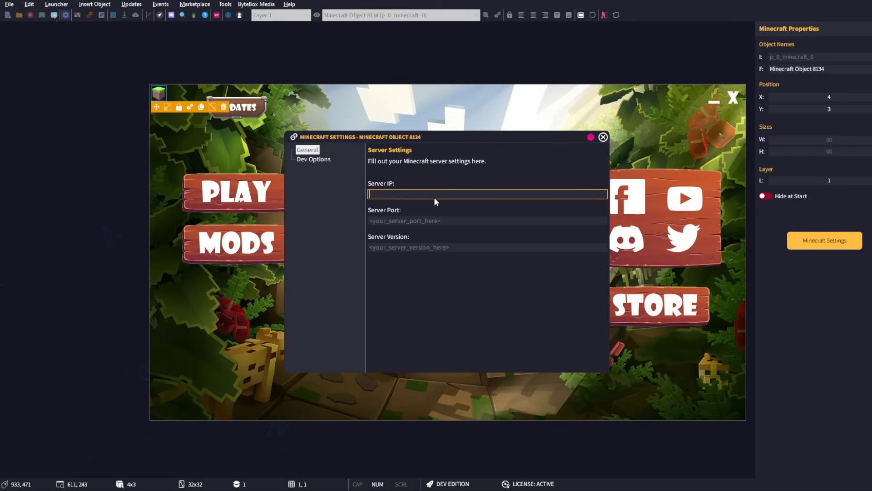
type("join.mcs.gg")
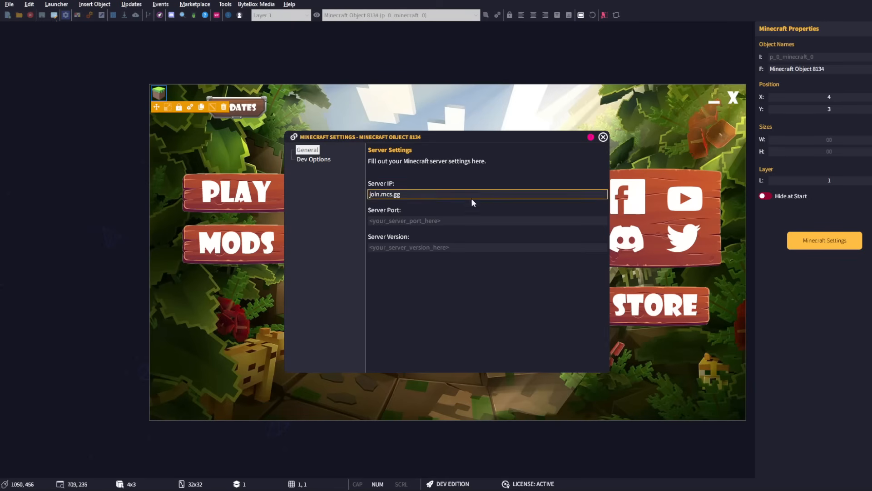
type("19132")
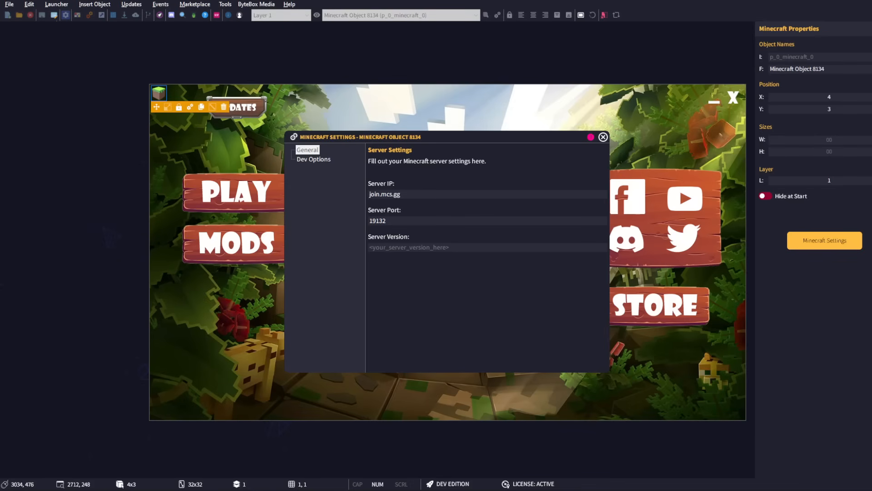
mouse_move(770, 224)
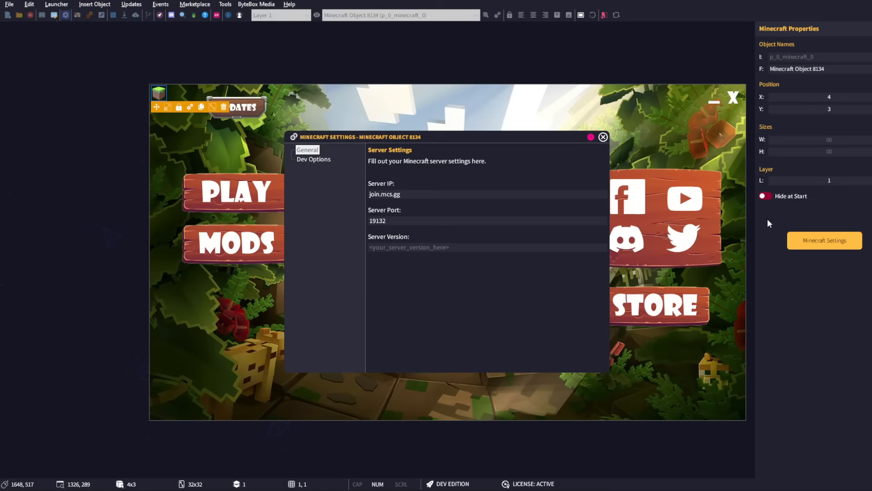
type("1.20.1")
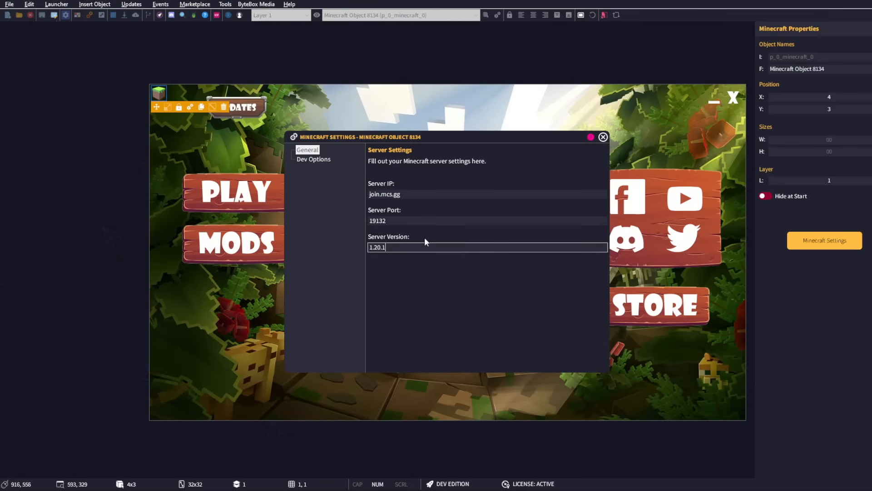
left_click(487, 194)
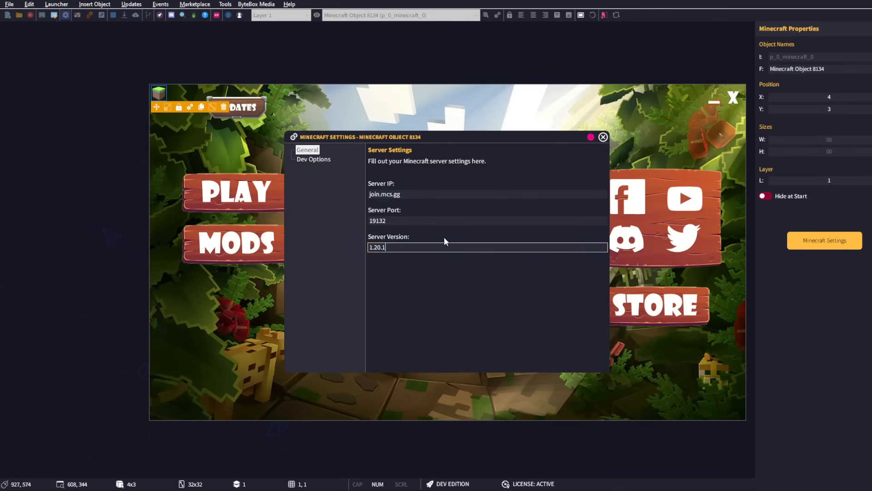
left_click(602, 137)
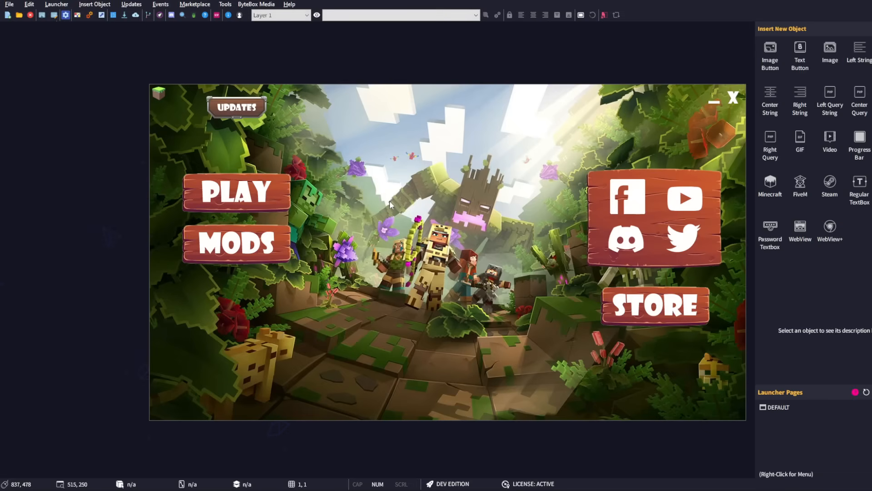
Copy the Minecraft object's internal name p_0_minecraft_0 from its properties.
left_click(158, 93)
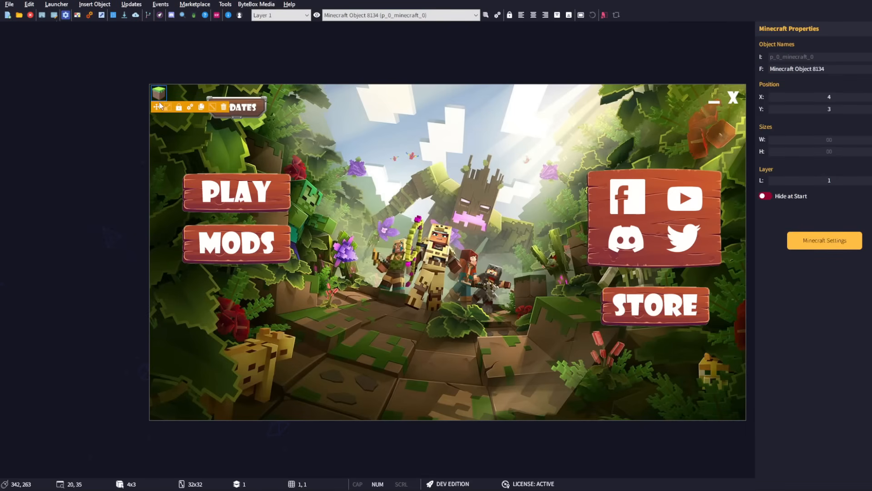
left_click(818, 56)
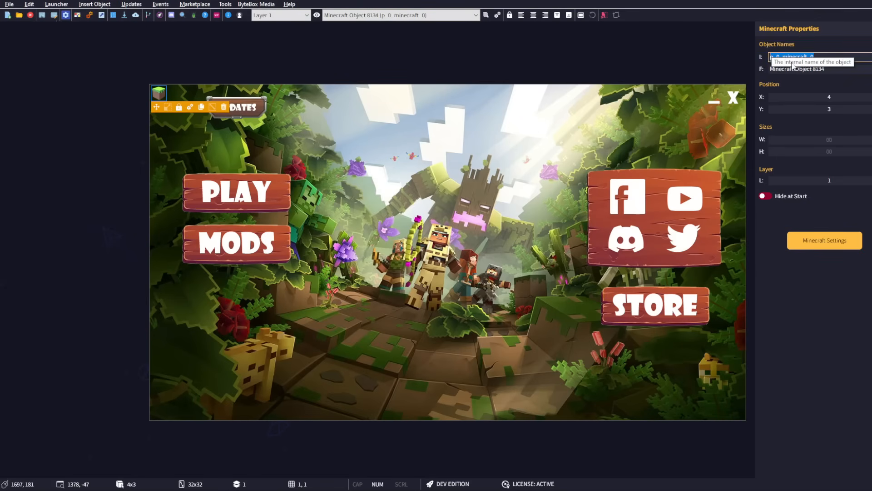
right_click(792, 56)
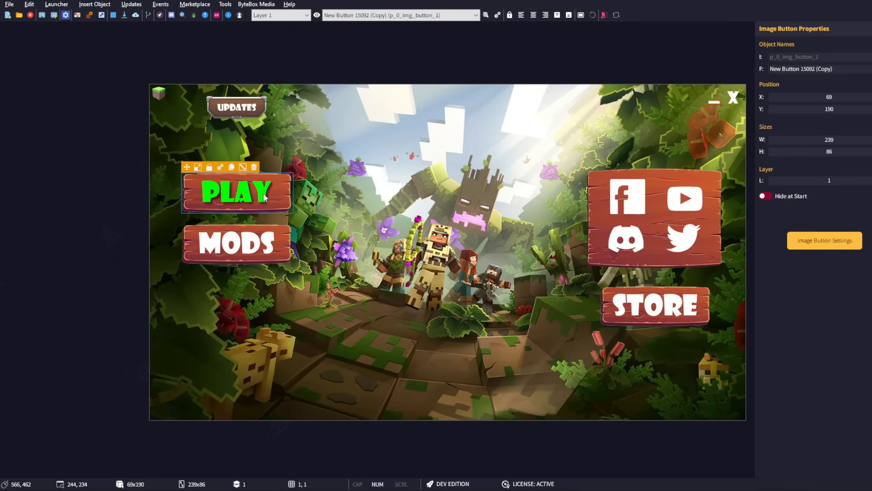
Add a Minecraft action to the PLAY button targeting p_0_minecraft_0.
left_click(823, 240)
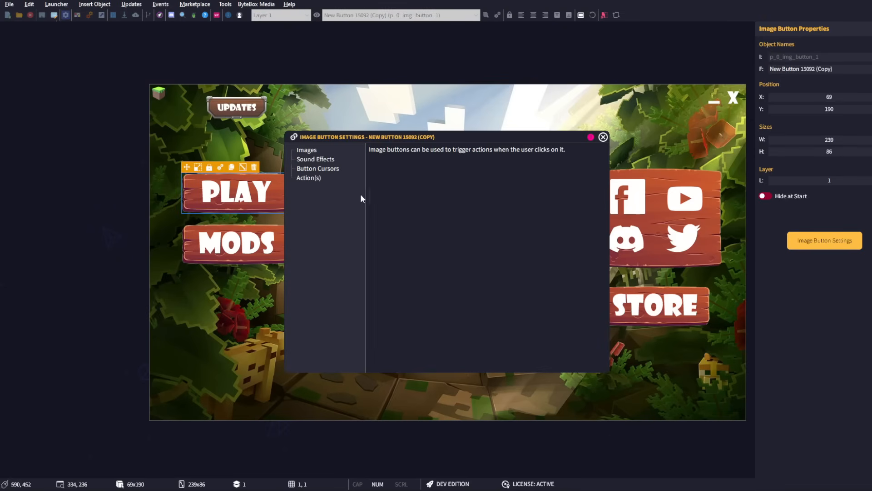
mouse_move(312, 181)
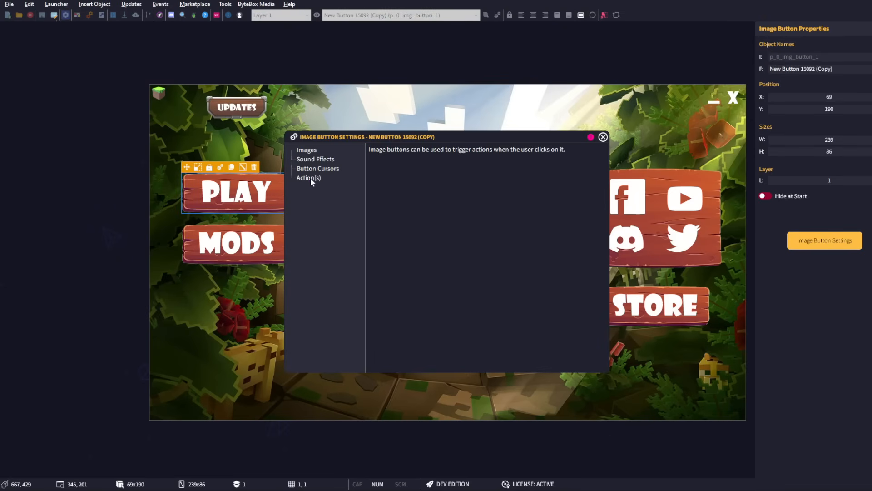
left_click(308, 177)
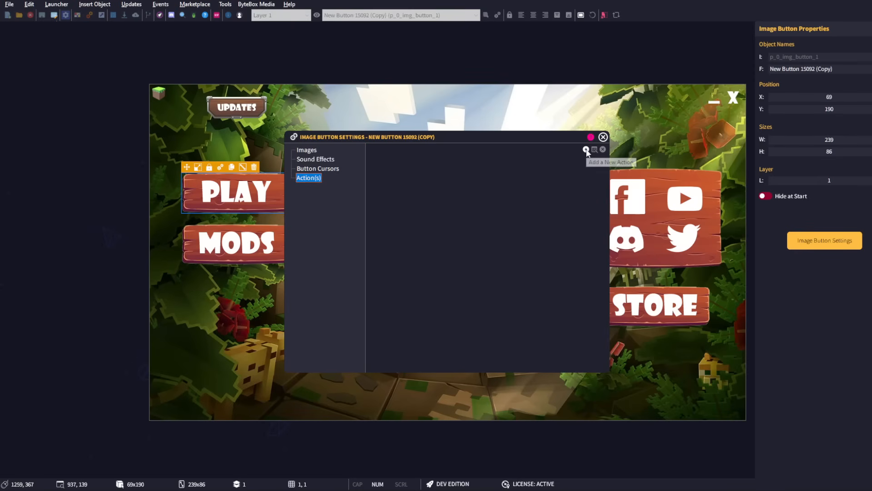
left_click(585, 150)
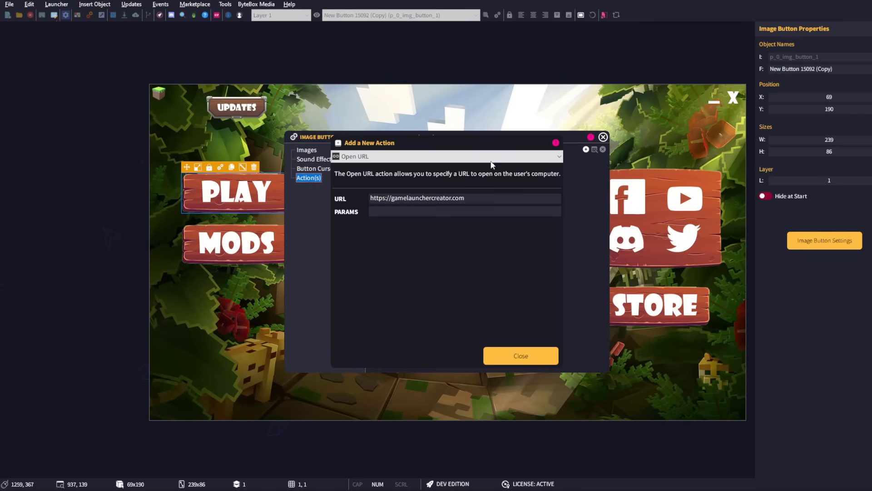
left_click(445, 157)
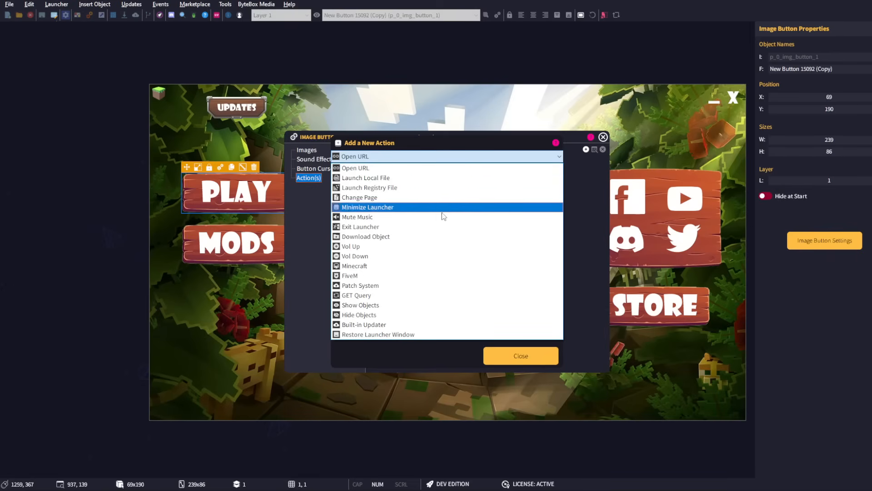
left_click(354, 266)
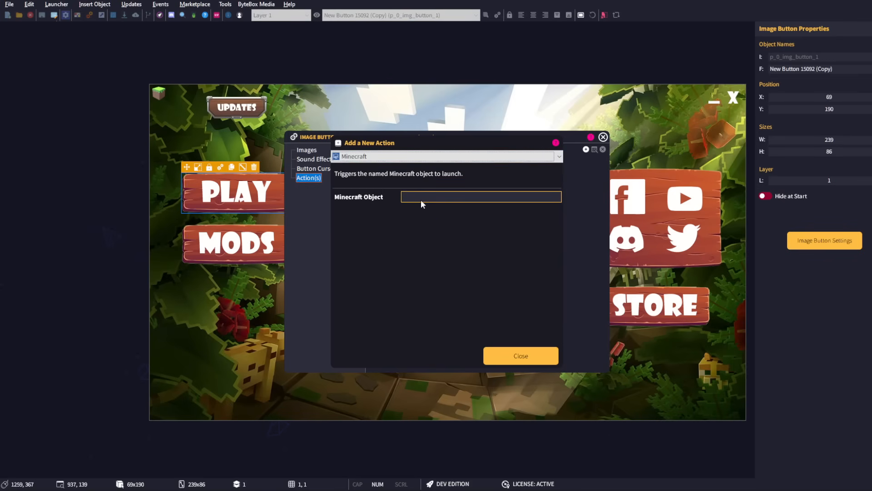
type("p_0_minecraft_0")
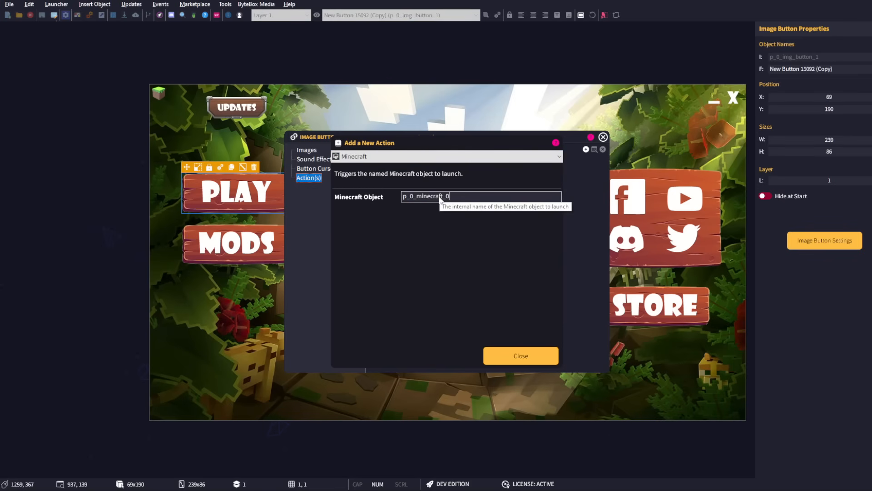
mouse_move(160, 96)
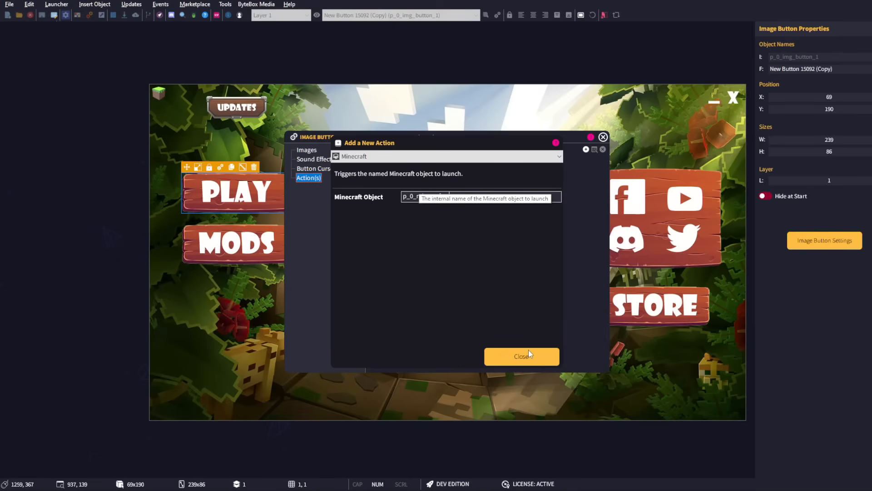
left_click(519, 357)
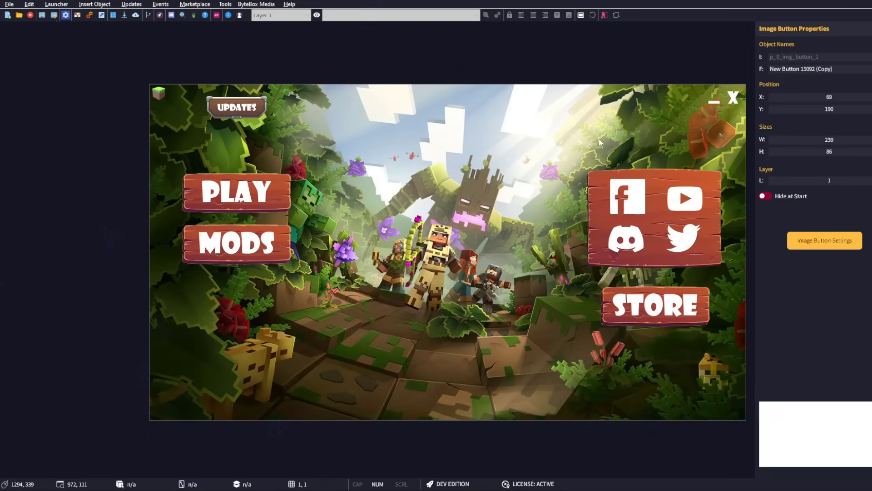
Build the launcher with Minecraft Support enabled and view the built launcher files.
left_click(57, 4)
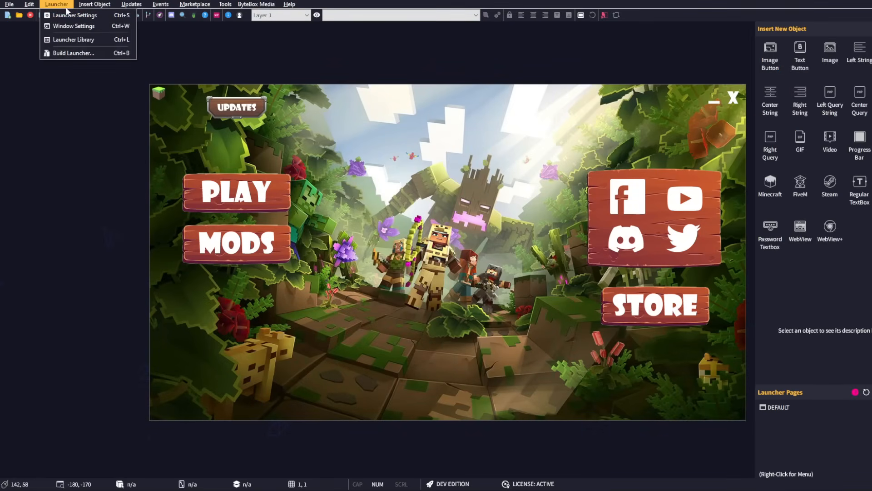
left_click(73, 52)
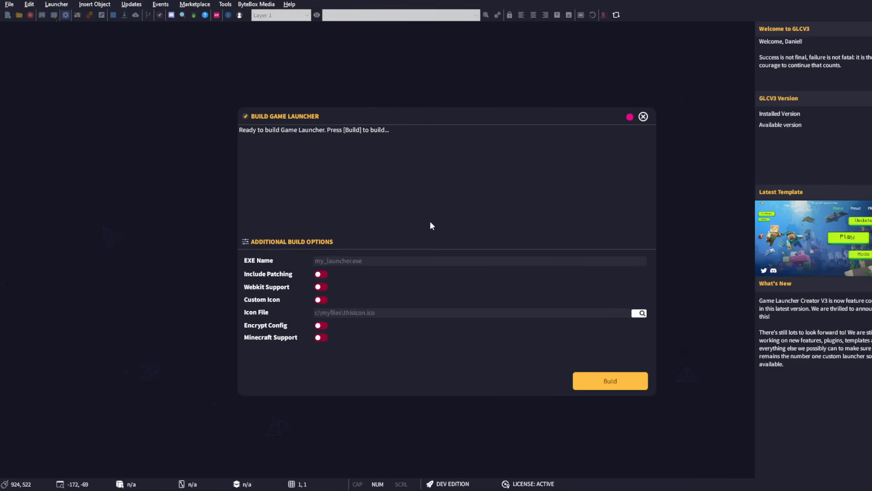
left_click(321, 337)
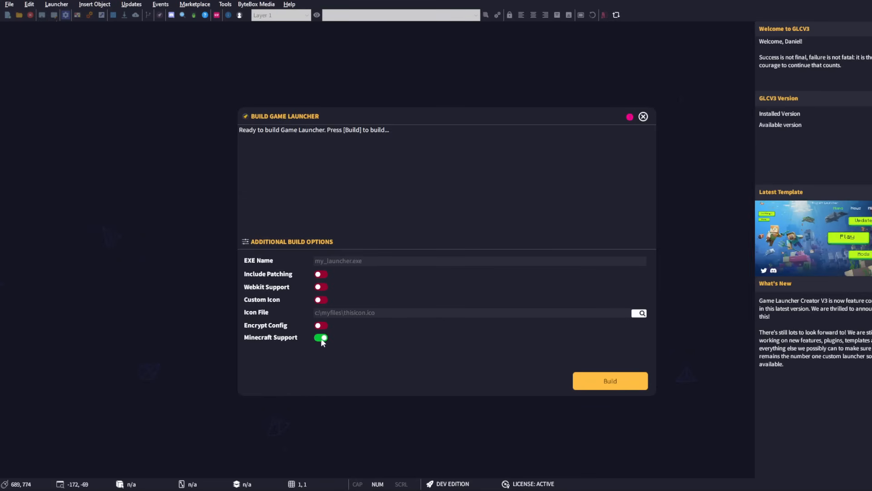
left_click(610, 380)
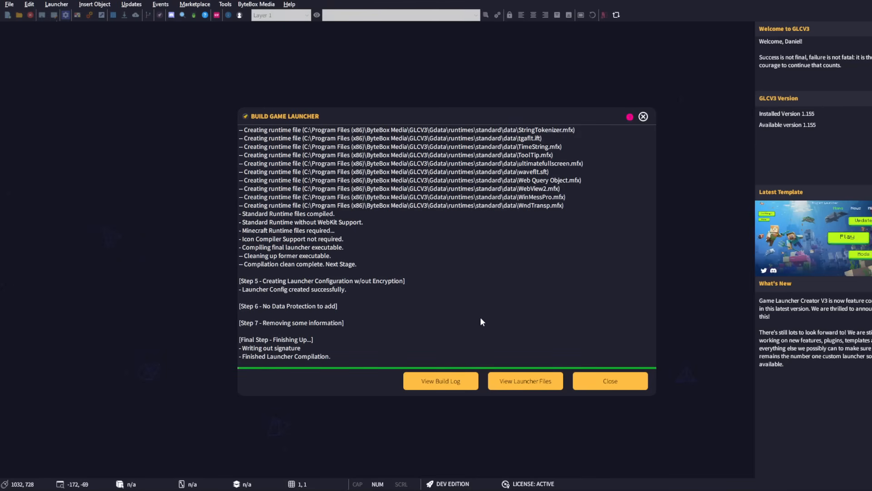
left_click(524, 380)
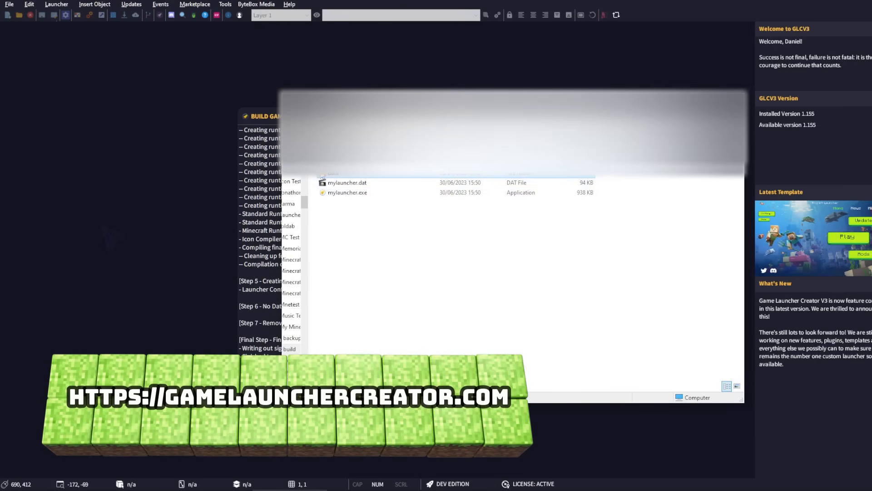
Run the built mylauncher.exe from the output folder.
left_click_drag(345, 179, 367, 223)
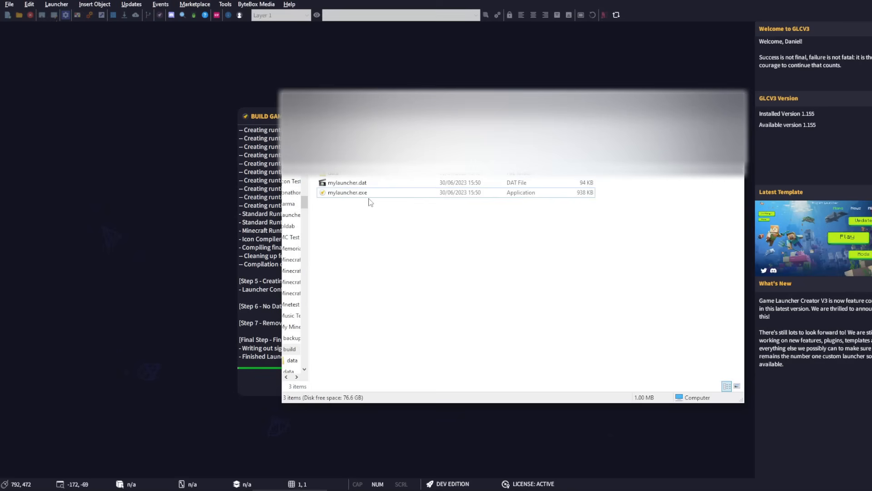
mouse_move(371, 204)
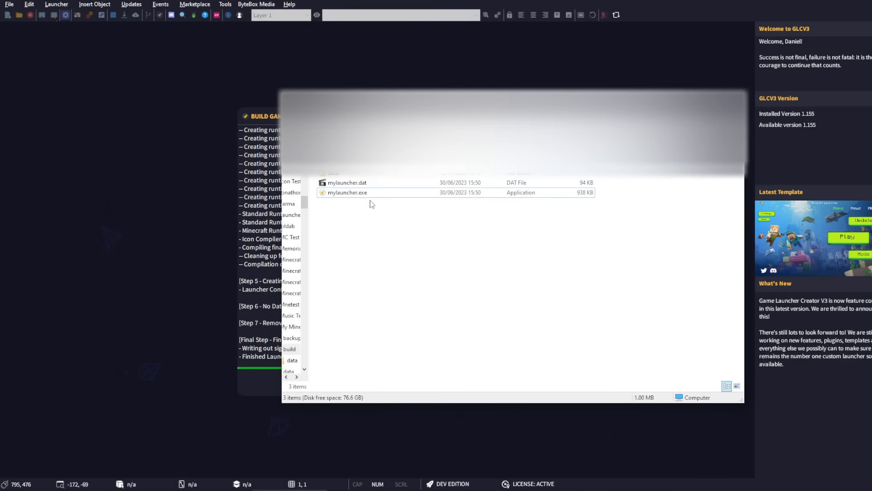
left_click(346, 192)
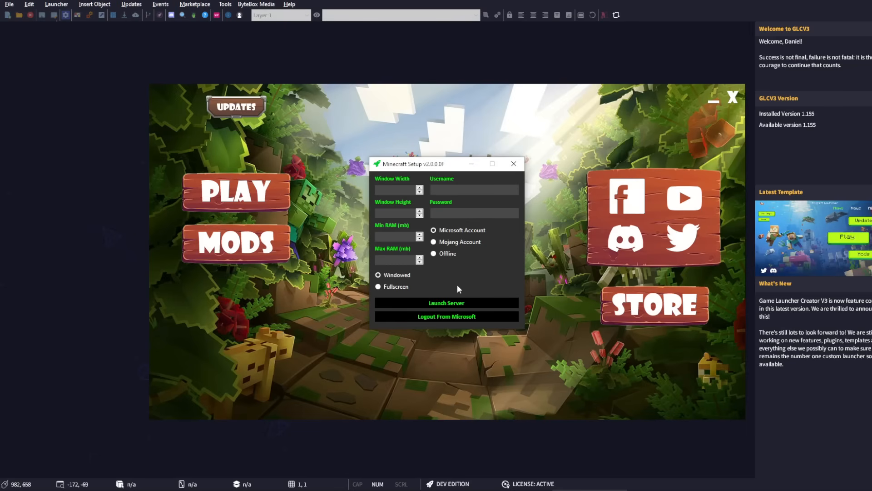
left_click(474, 189)
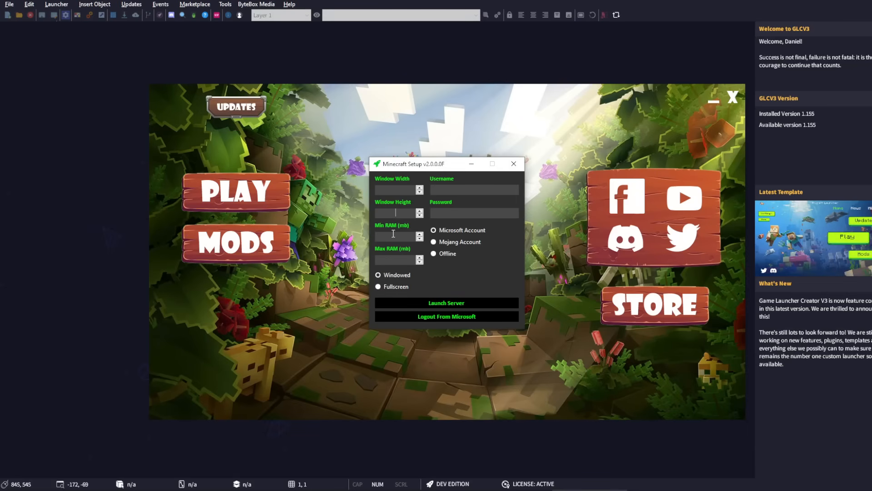
mouse_move(446, 303)
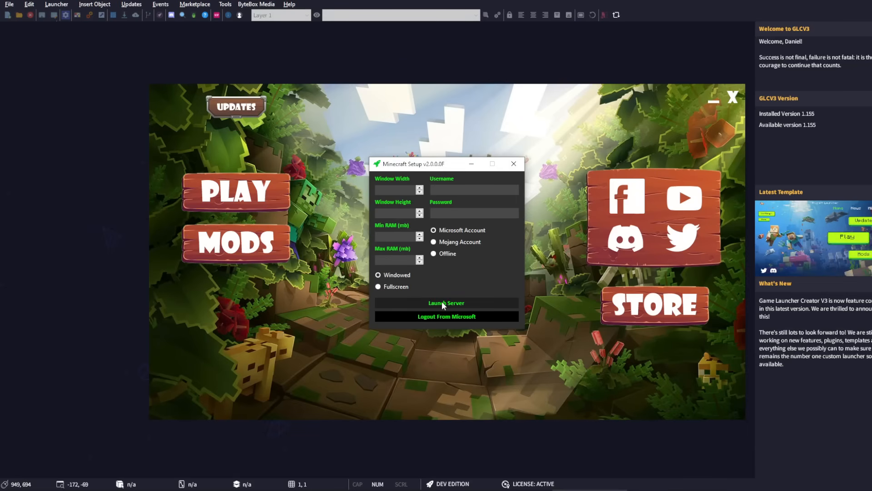
mouse_move(468, 285)
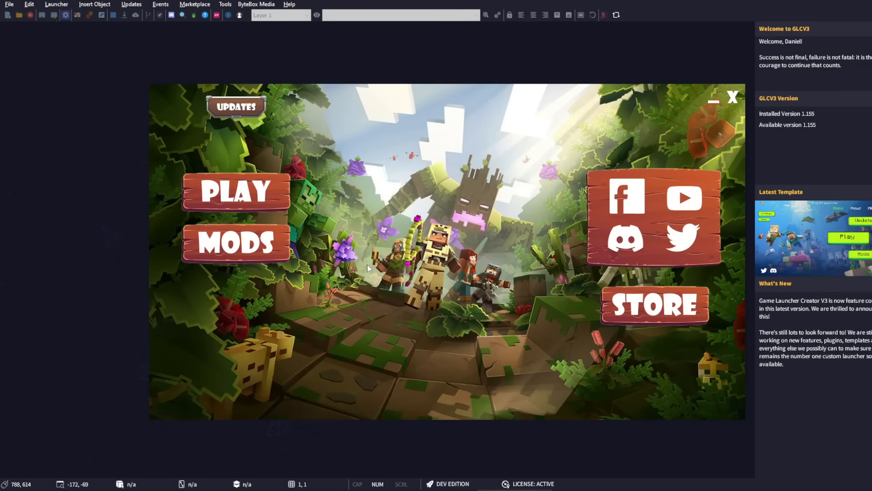
mouse_move(451, 251)
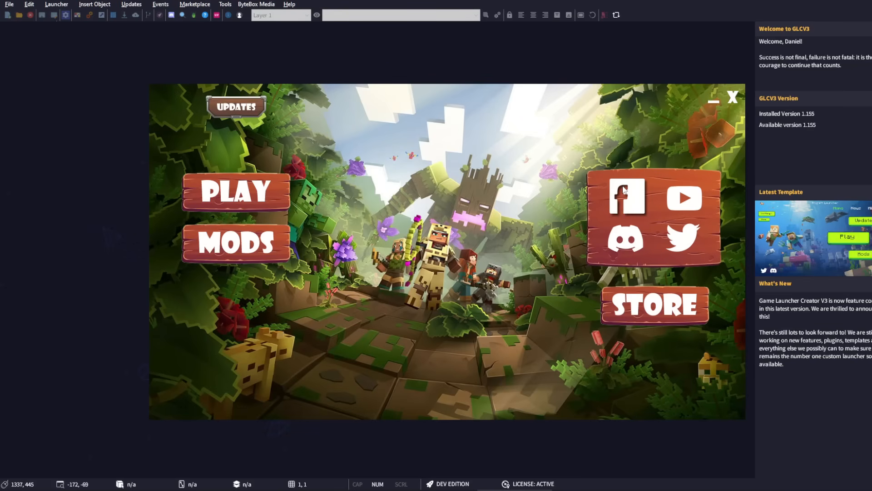
mouse_move(685, 242)
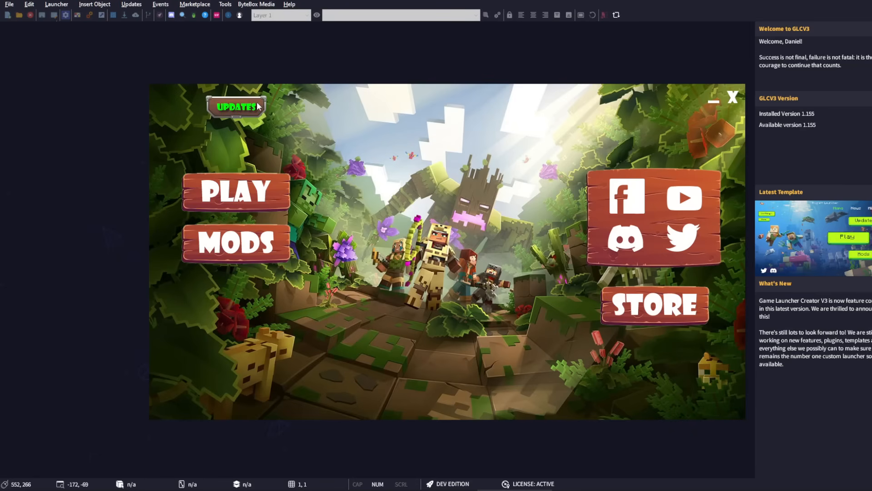
mouse_move(448, 256)
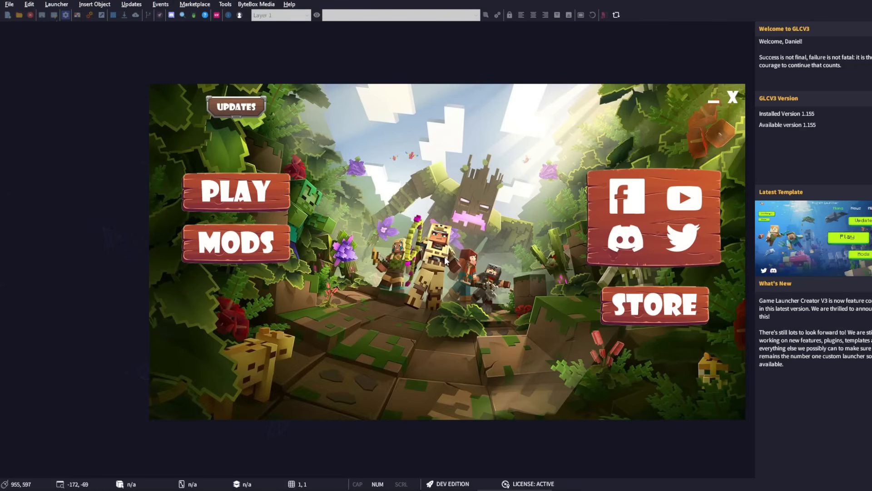
mouse_move(447, 269)
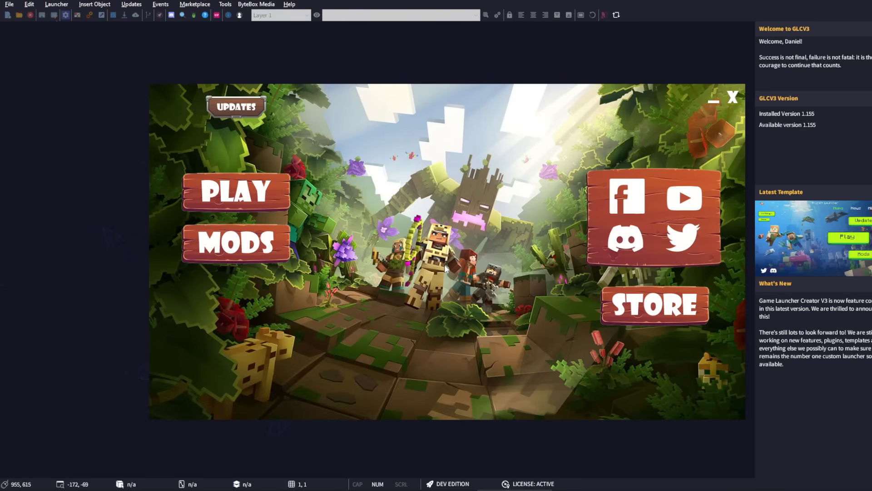
mouse_move(437, 260)
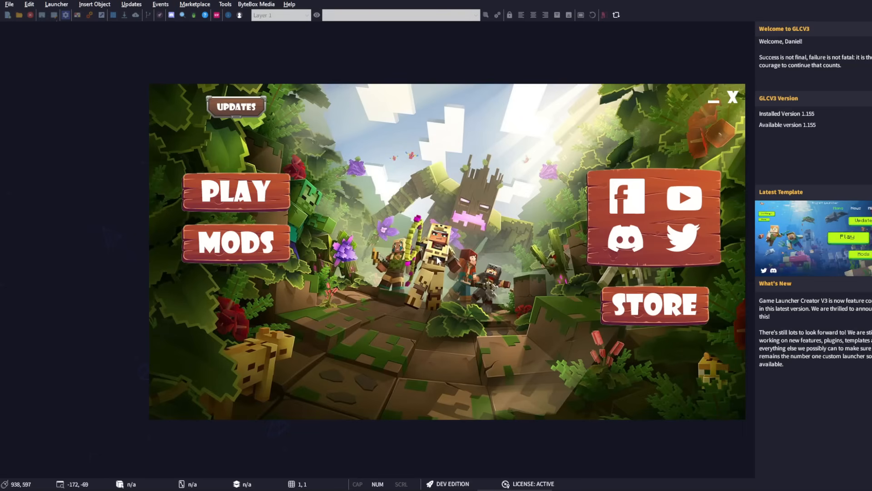